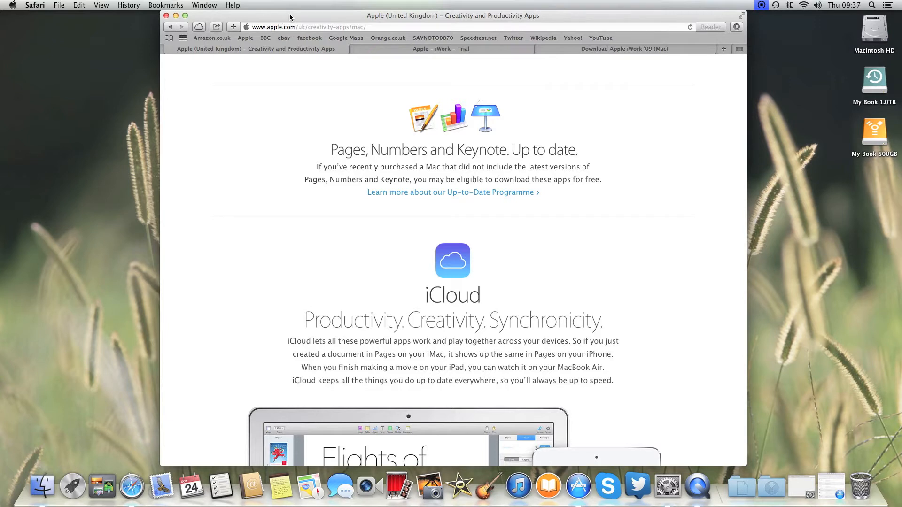
mouse_move(421, 51)
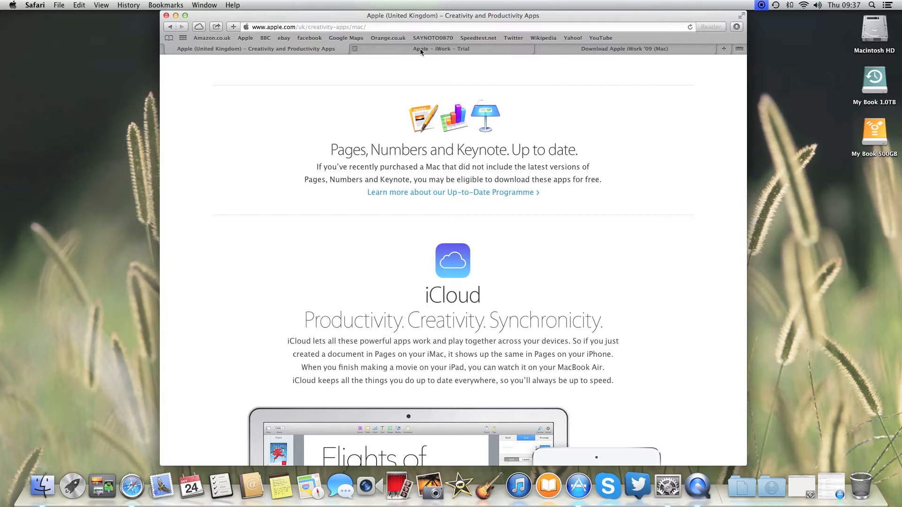
- View Apple's discontinued iWork trial page, then switch to Softpedia's iWork '09 download page
click(442, 48)
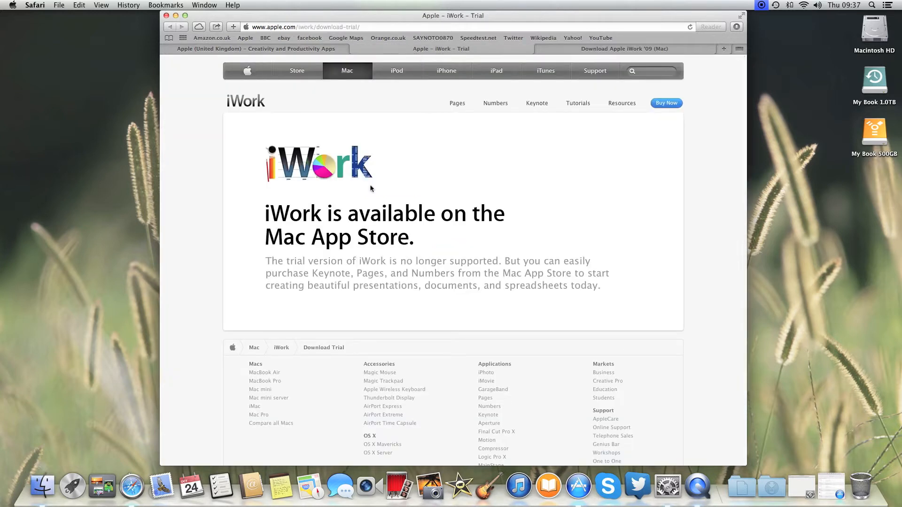
mouse_move(281, 179)
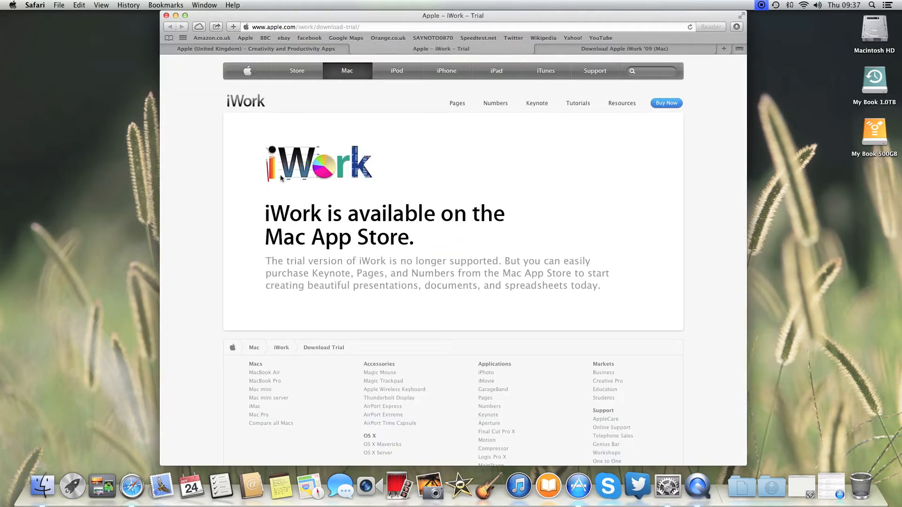
mouse_move(507, 209)
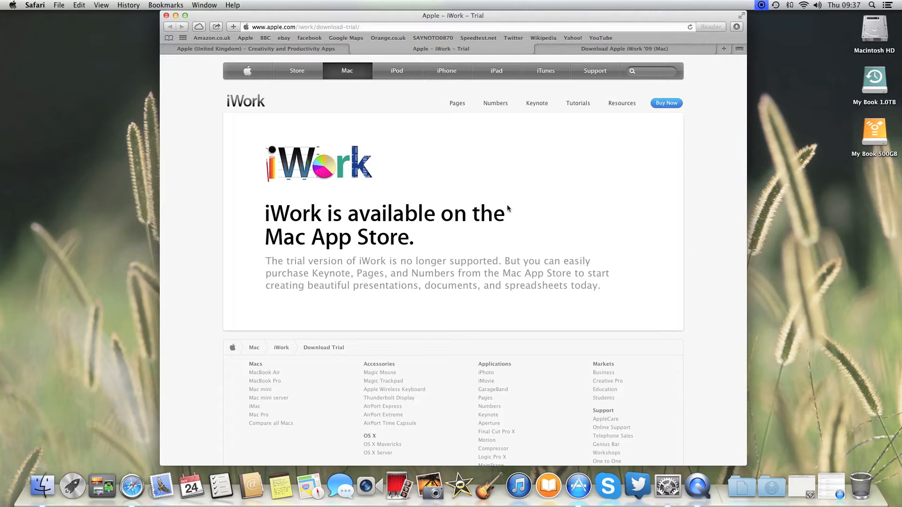
click(624, 48)
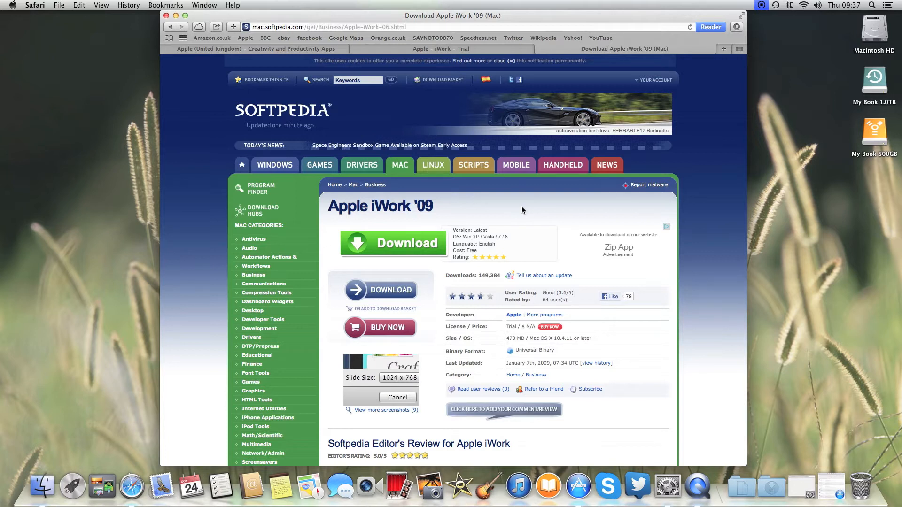
mouse_move(743, 39)
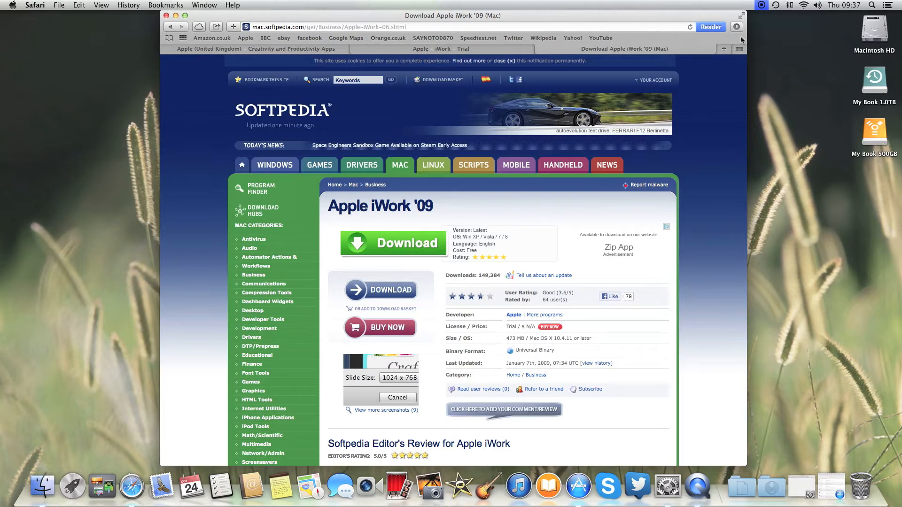
- Mount the downloaded 473 MB iWork '09 trial disk image from Safari's downloads list
click(737, 28)
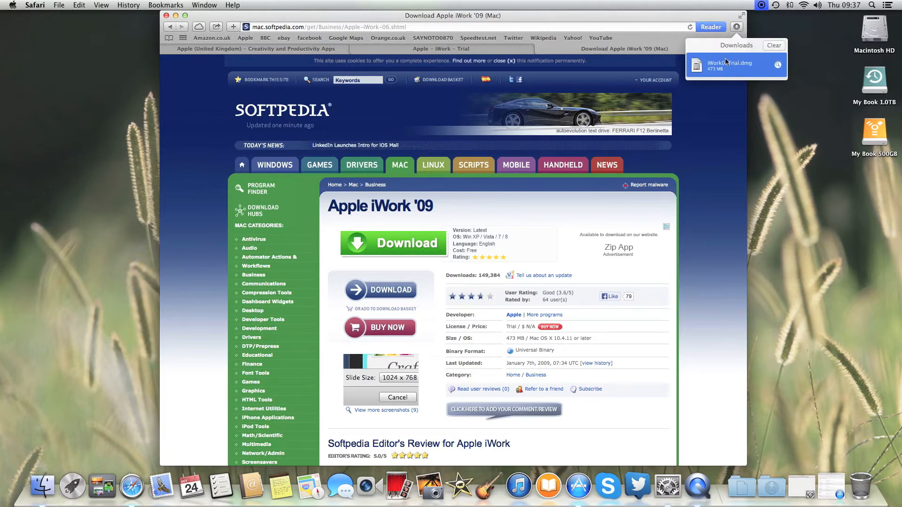
click(728, 63)
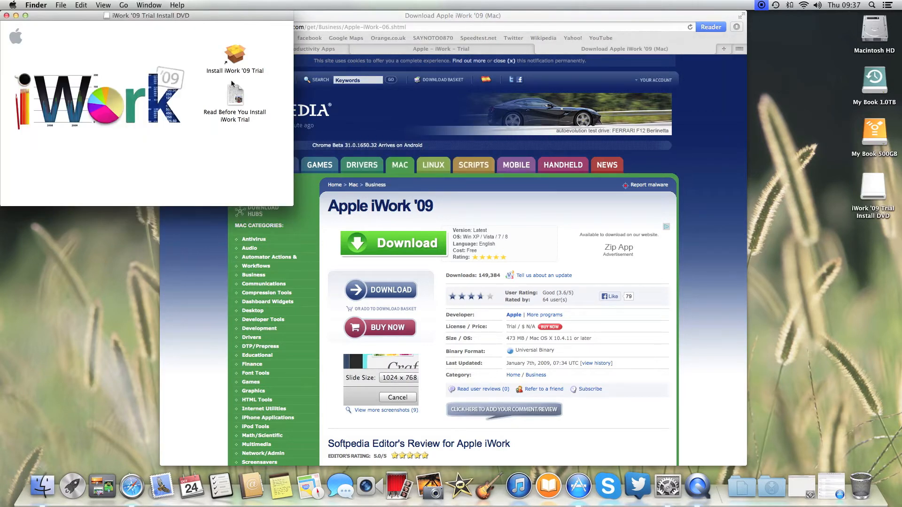
- Launch the iWork '09 trial installer, dismiss the unidentified-developer refusal and start System Preferences
click(234, 52)
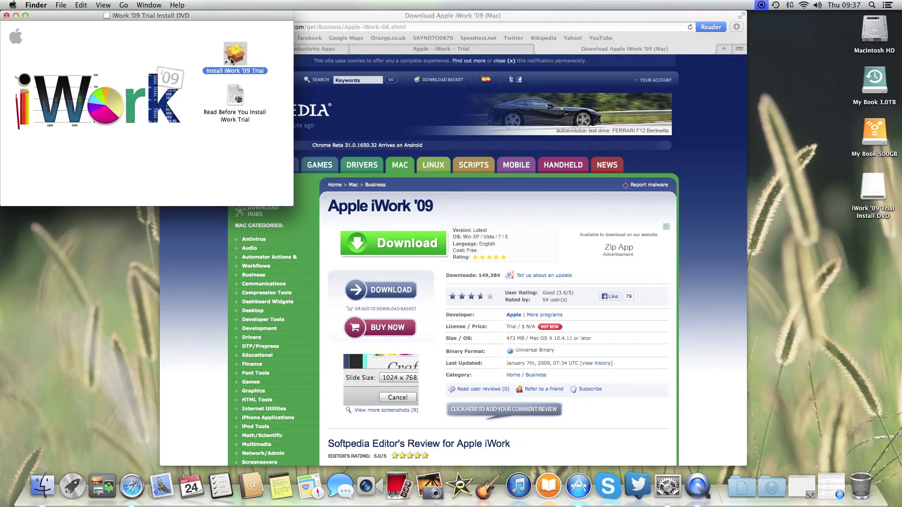
double_click(235, 52)
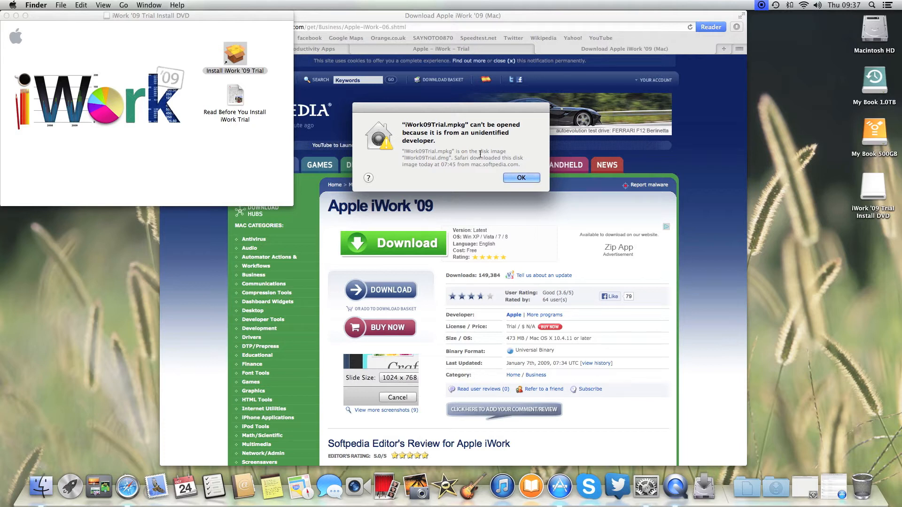
click(520, 178)
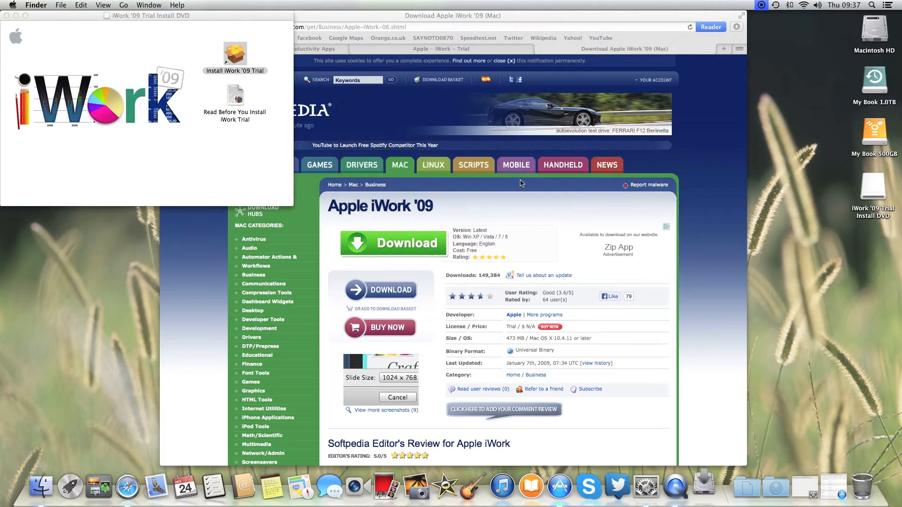
click(667, 487)
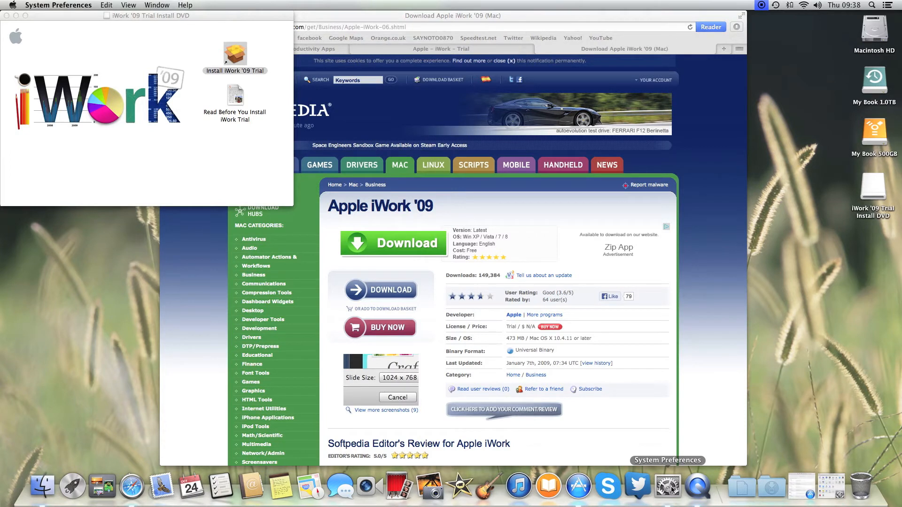
- Review Security & Privacy's blocked iWork09Trial.mpkg notice with its Open Anyway option, then close it
click(667, 486)
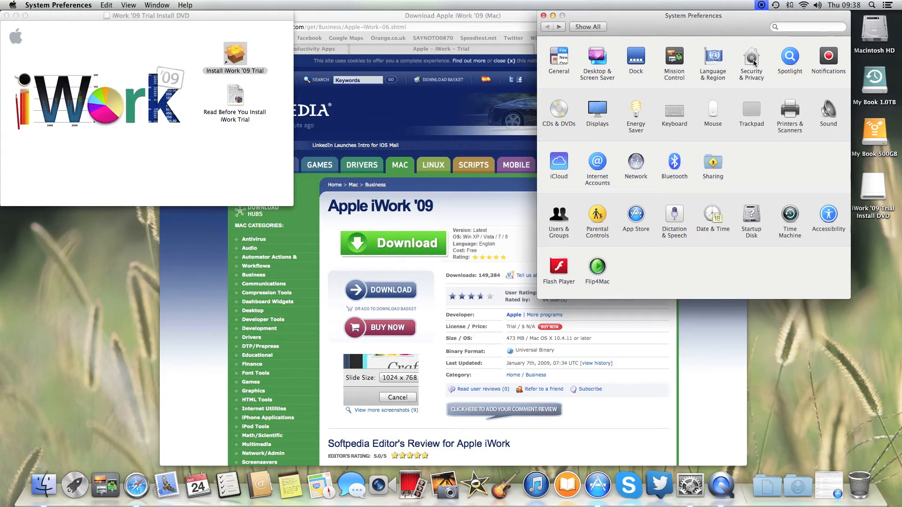
click(750, 63)
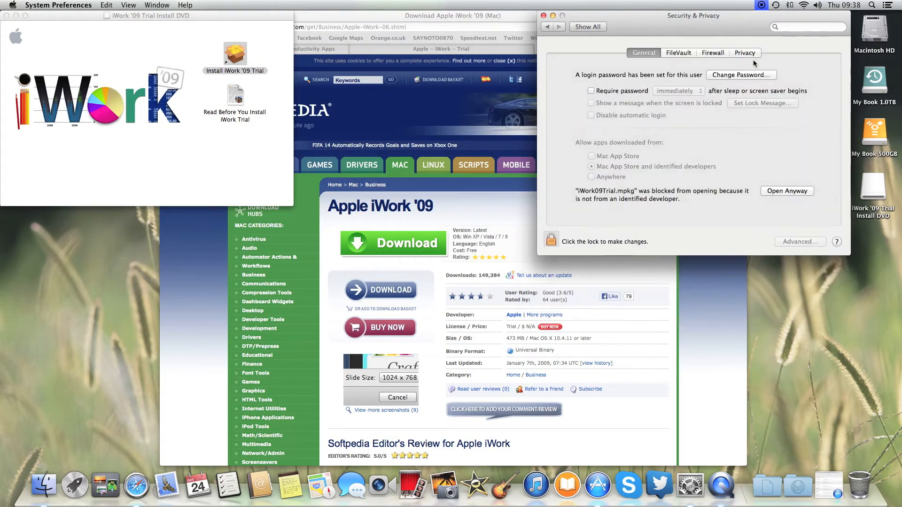
mouse_move(553, 250)
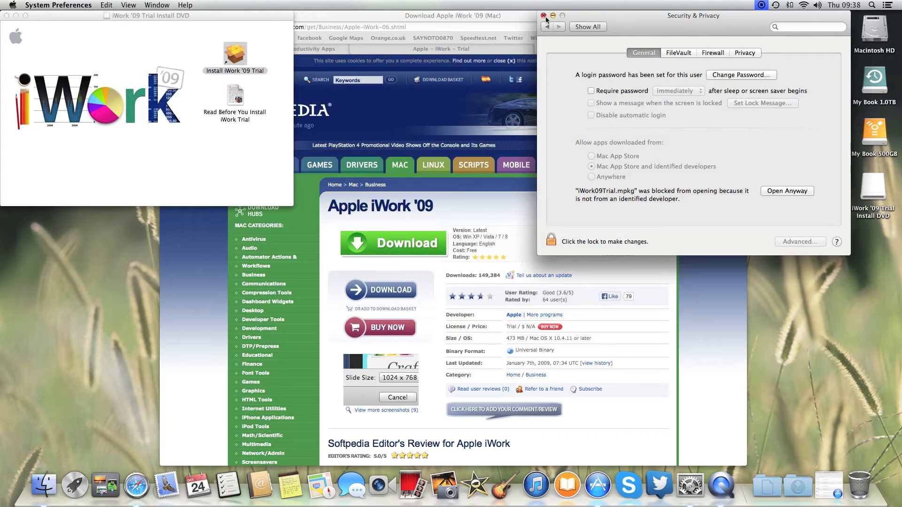
click(544, 16)
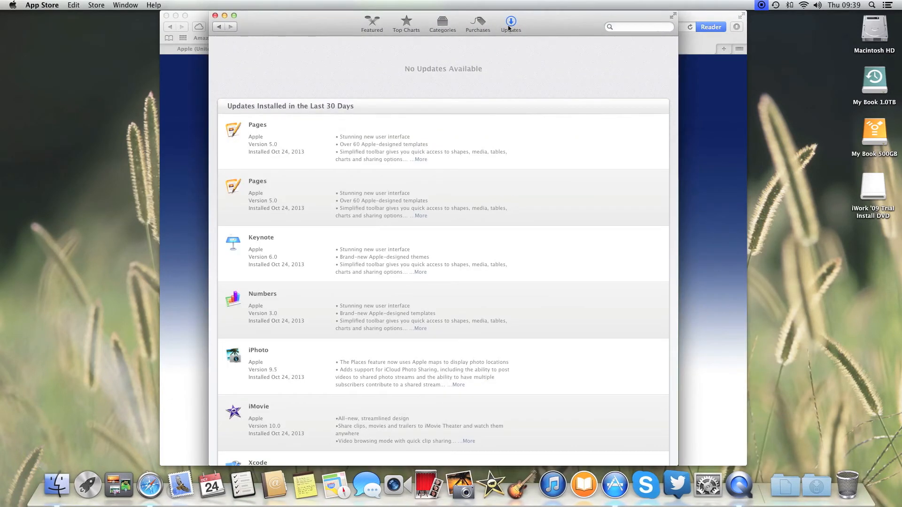
mouse_move(375, 116)
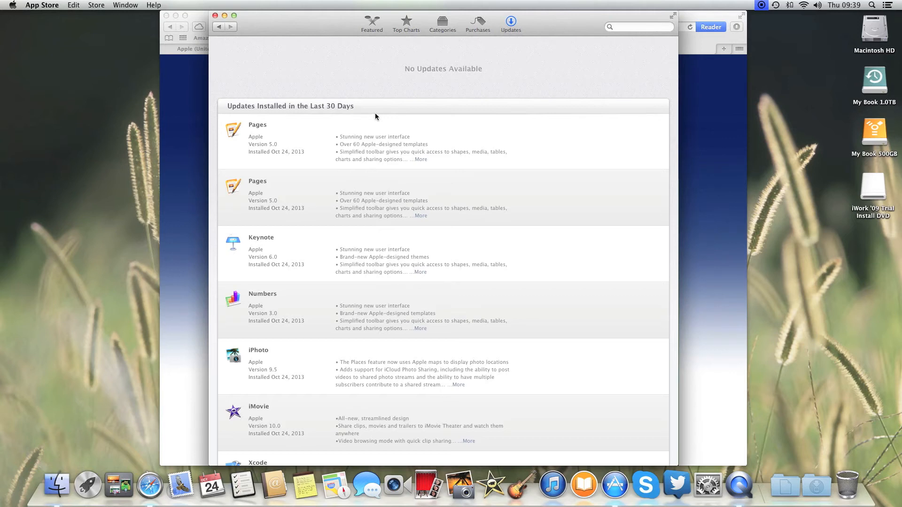
mouse_move(307, 290)
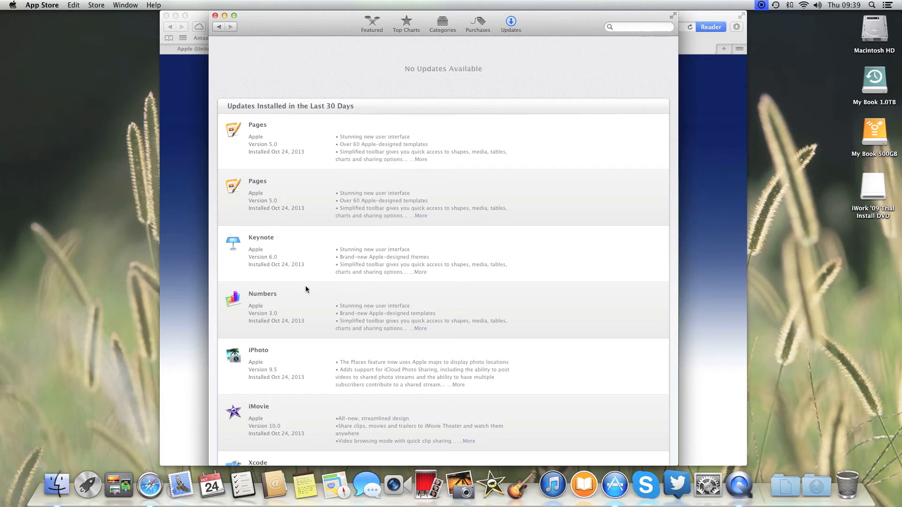
mouse_move(320, 311)
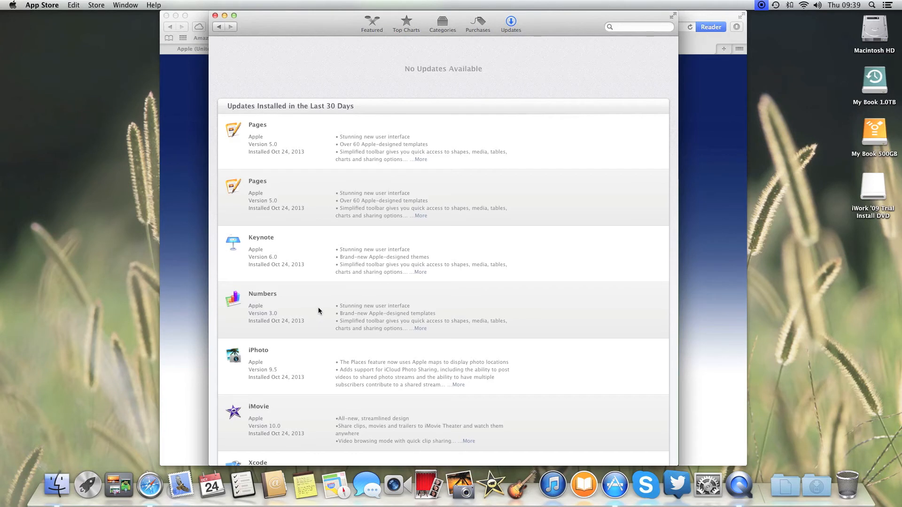
mouse_move(278, 125)
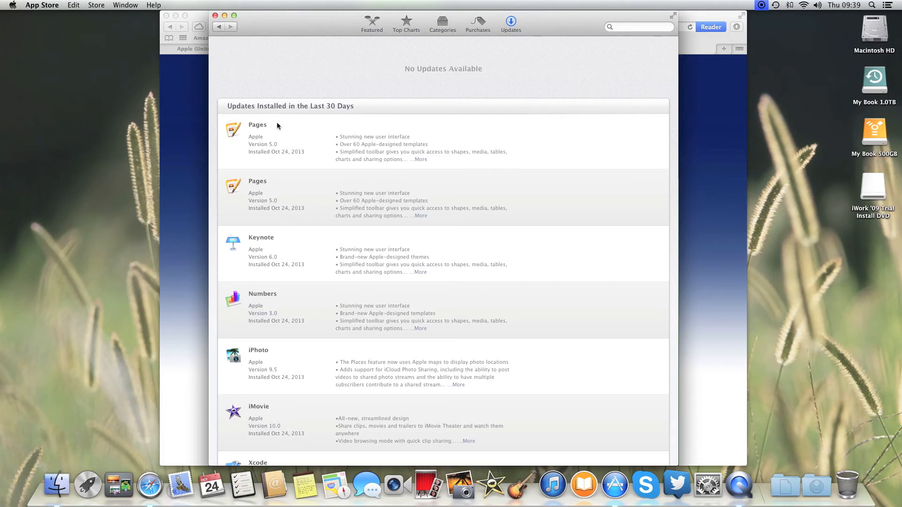
mouse_move(302, 209)
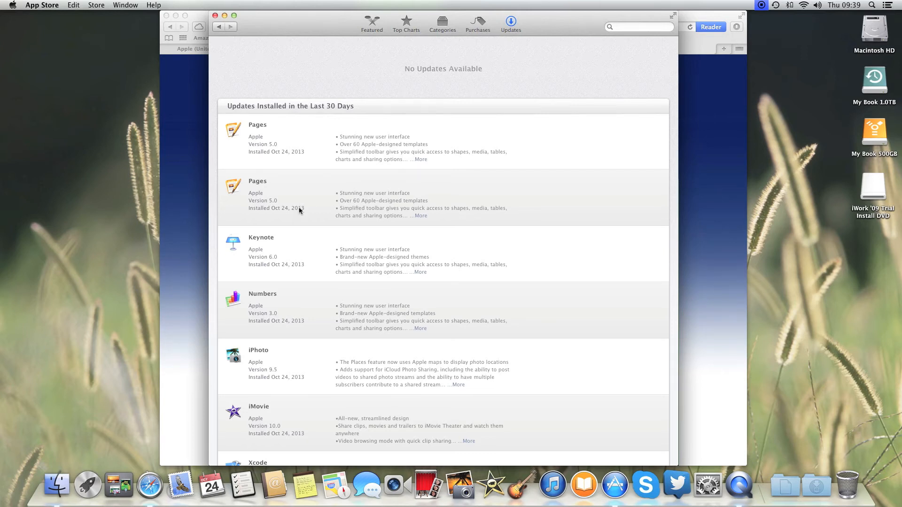
- Check the installed Pages 5.0, Keynote 6.0 and Numbers 3.0 updates, then show the Purchases list
scroll(down, 3)
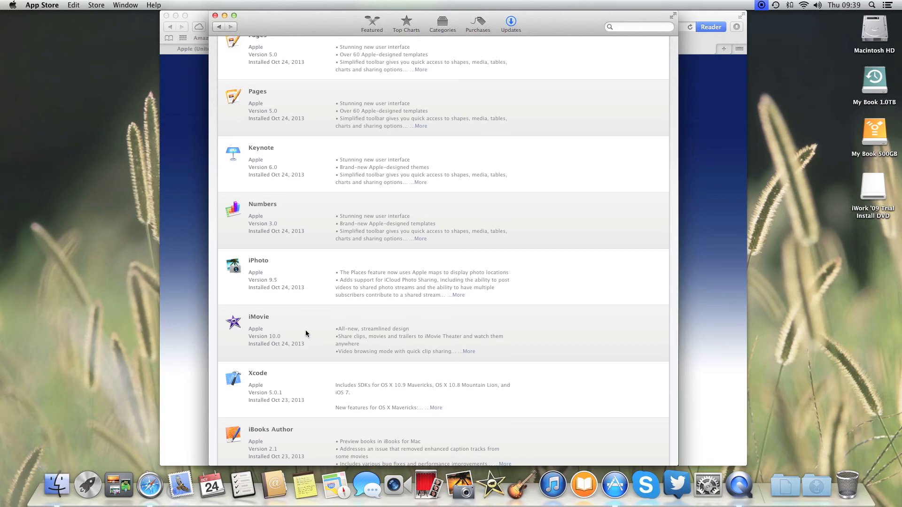
mouse_move(319, 229)
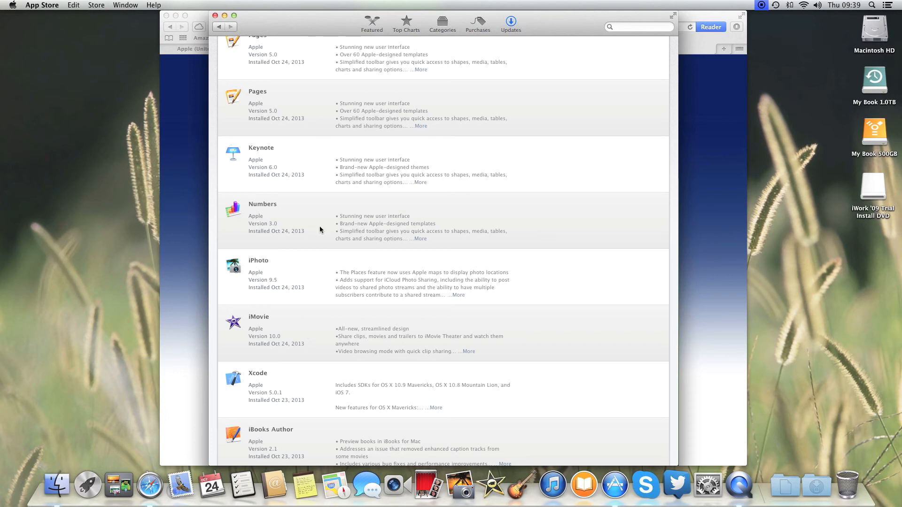
click(478, 22)
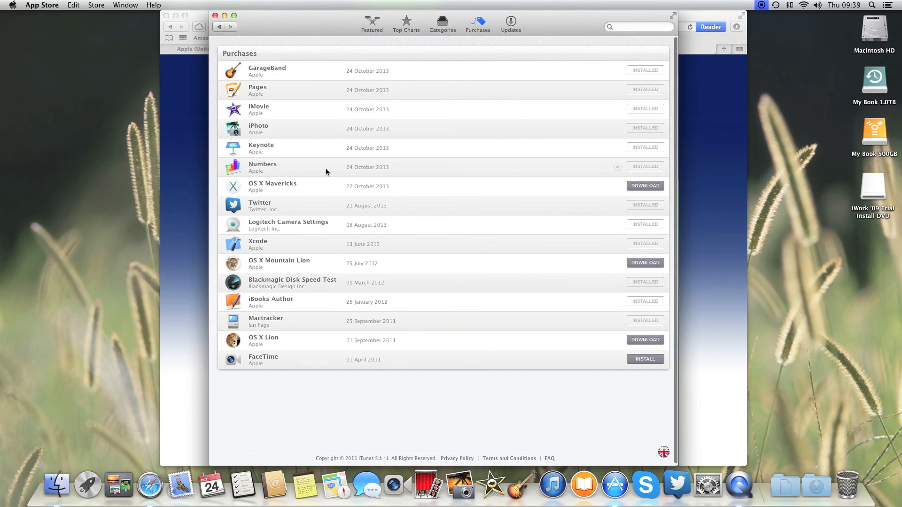
mouse_move(335, 73)
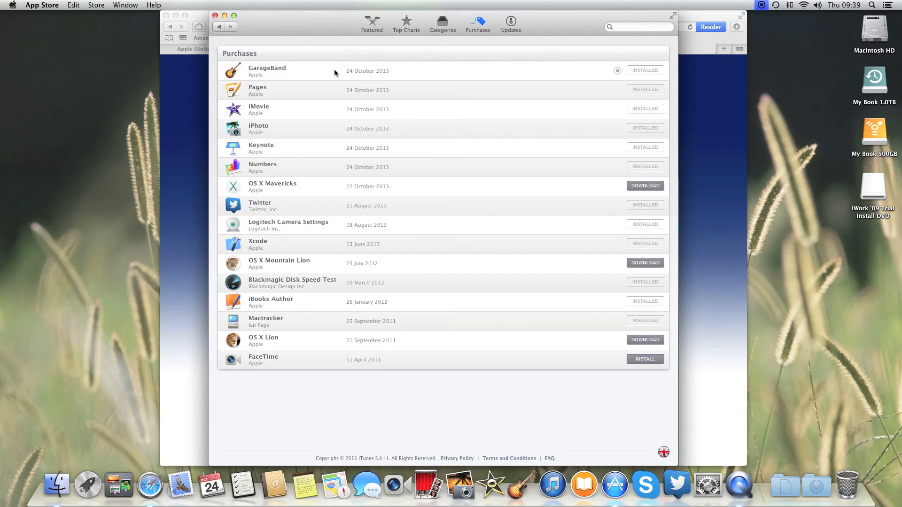
mouse_move(374, 29)
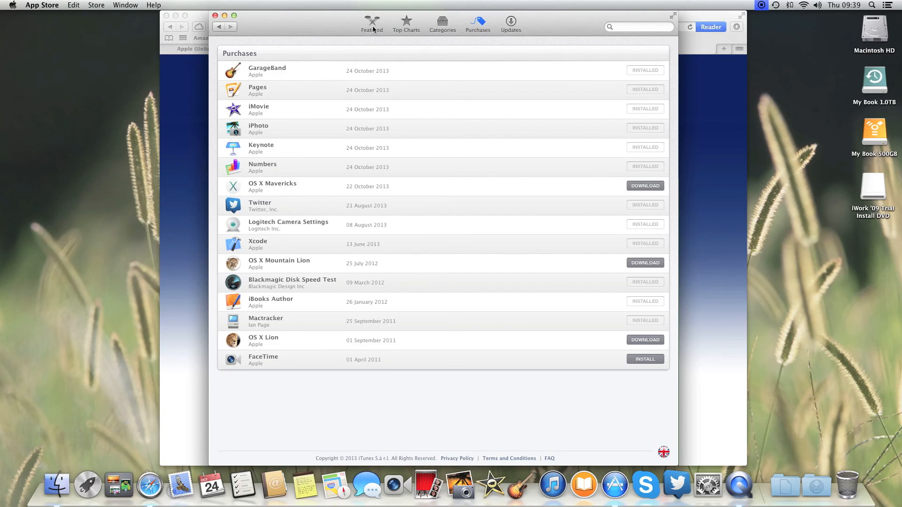
- Visit the Featured page, then leave the App Store for Safari's Apple apps page
click(372, 23)
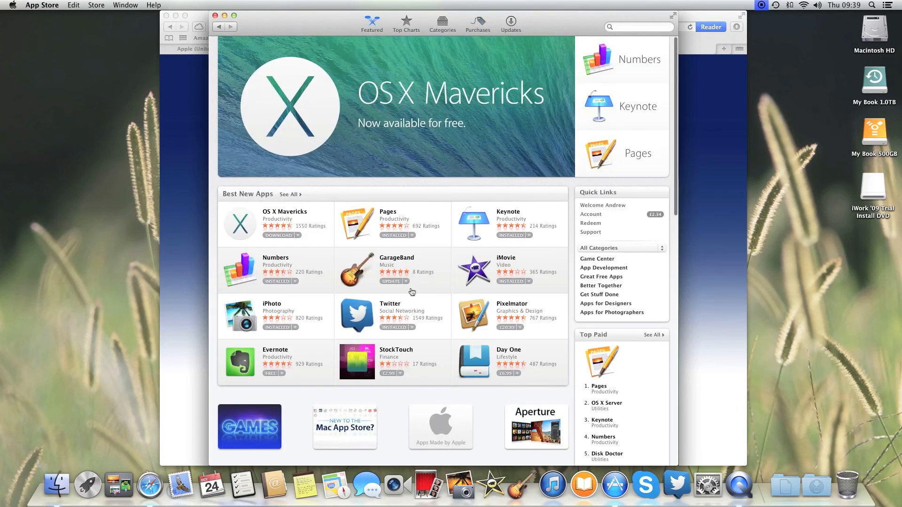
mouse_move(410, 292)
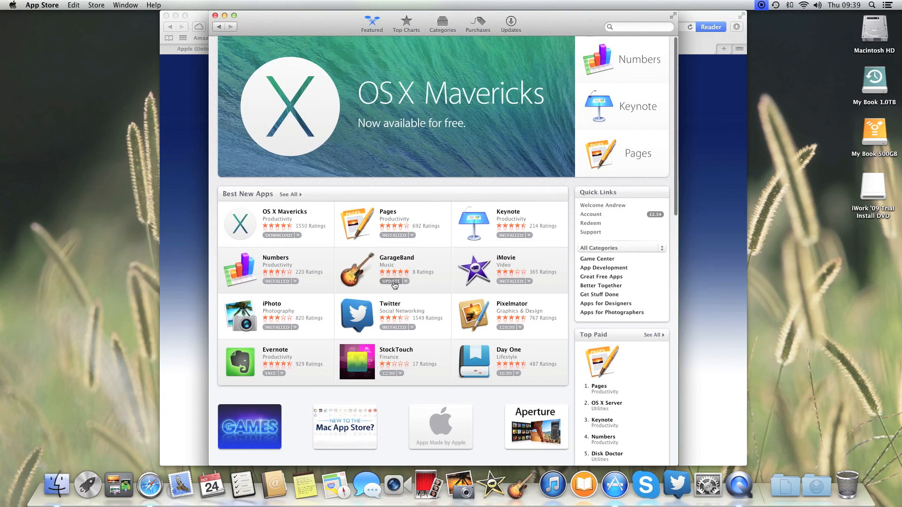
click(150, 485)
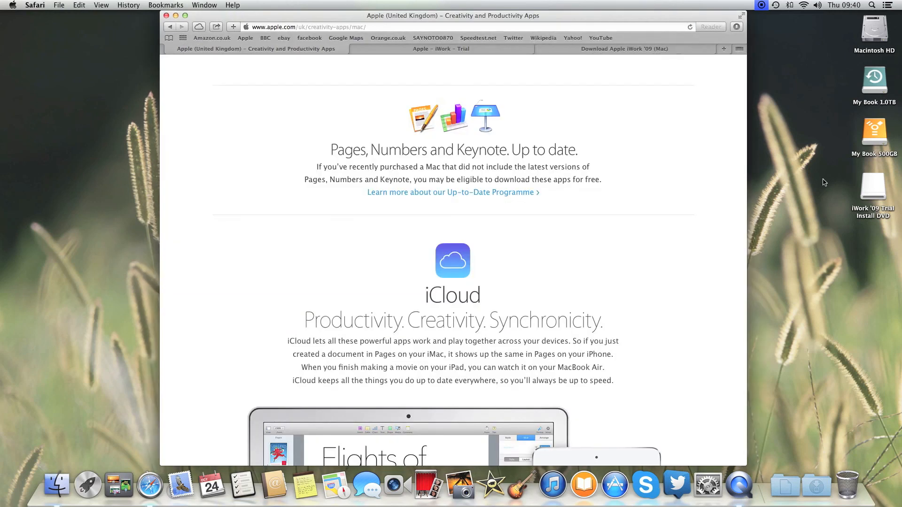